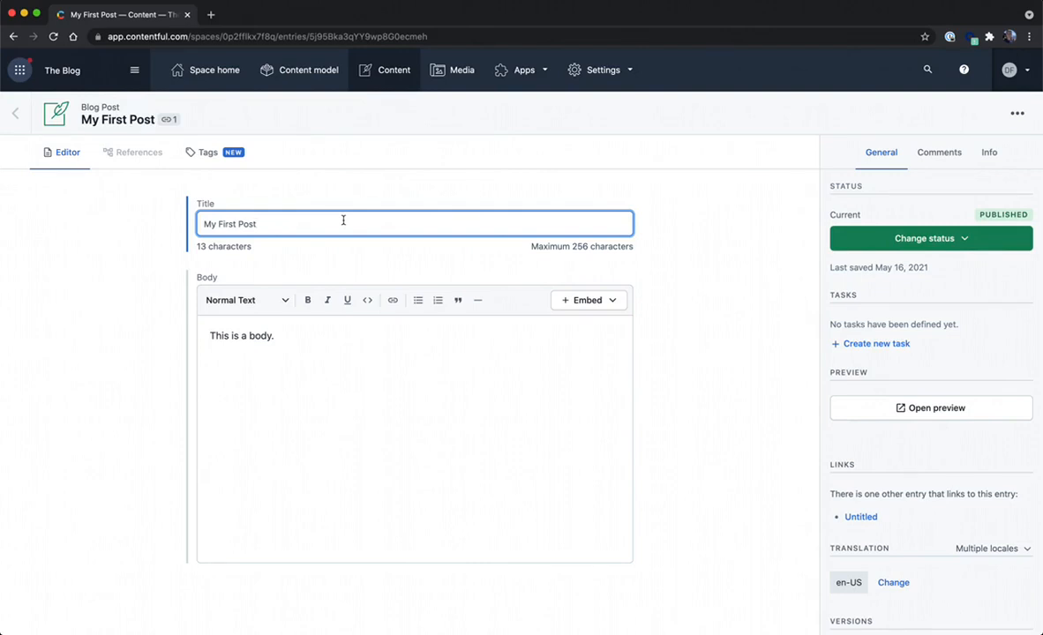
Open the Metadata content type from the Content model list.
click(308, 70)
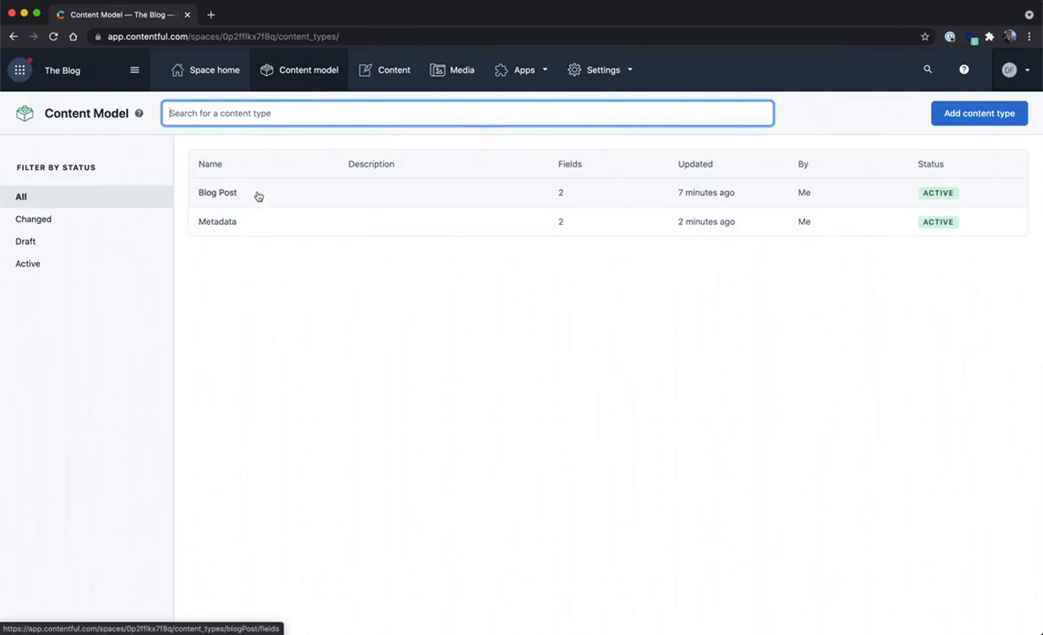
mouse_move(242, 221)
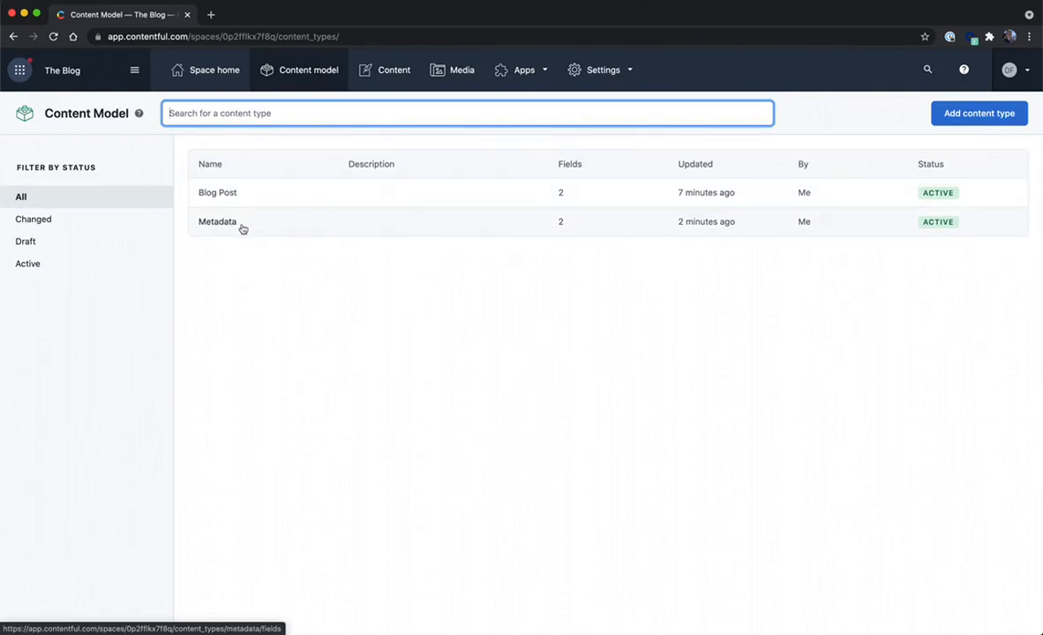
click(217, 222)
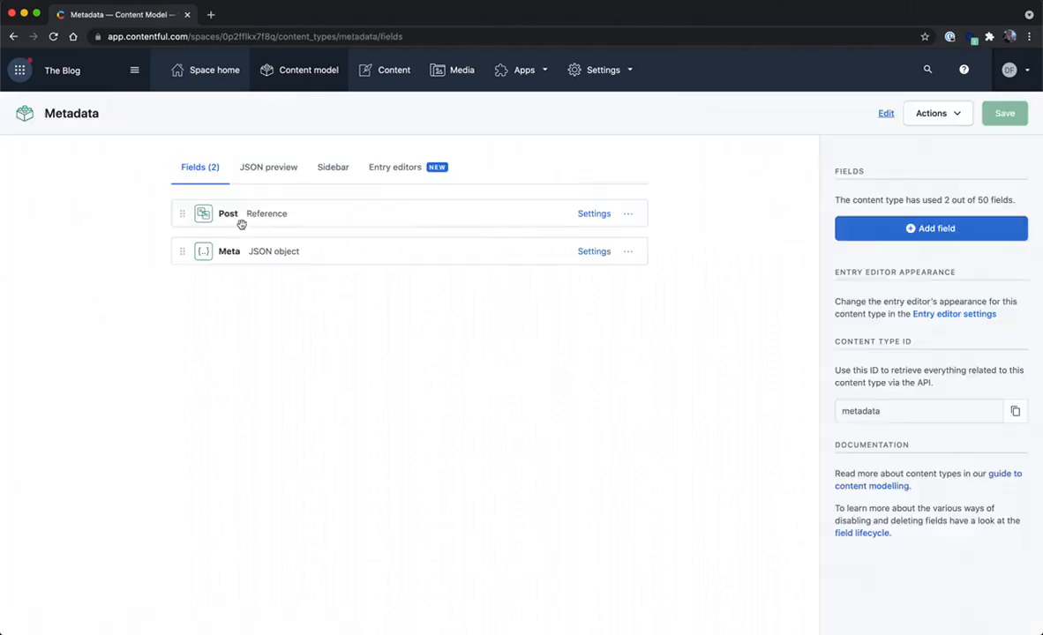
mouse_move(119, 245)
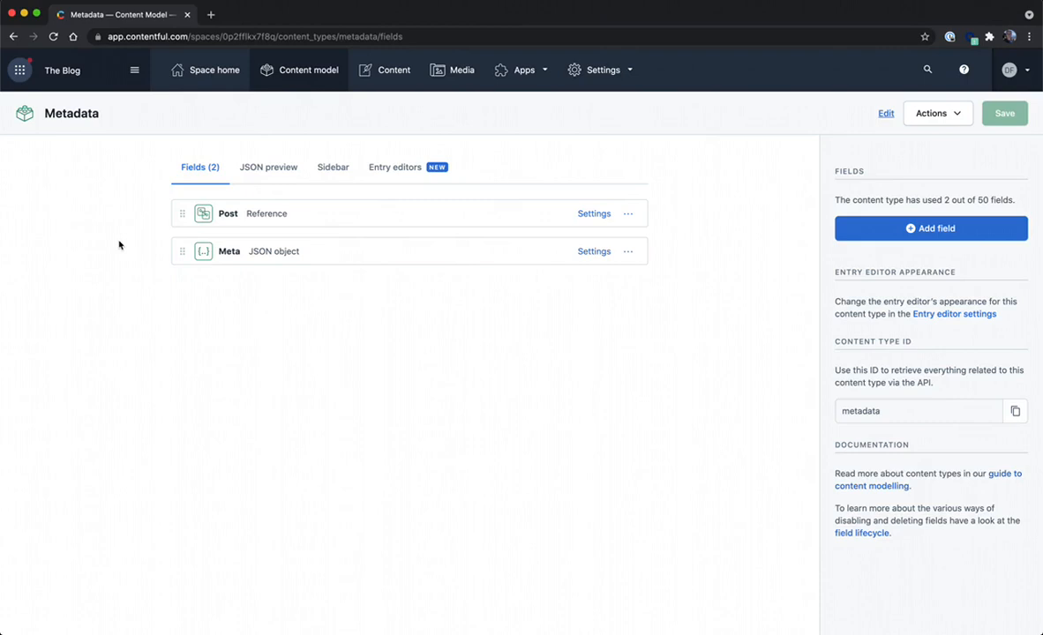
Set the Meta field's appearance to My App and save the Metadata content type.
click(594, 251)
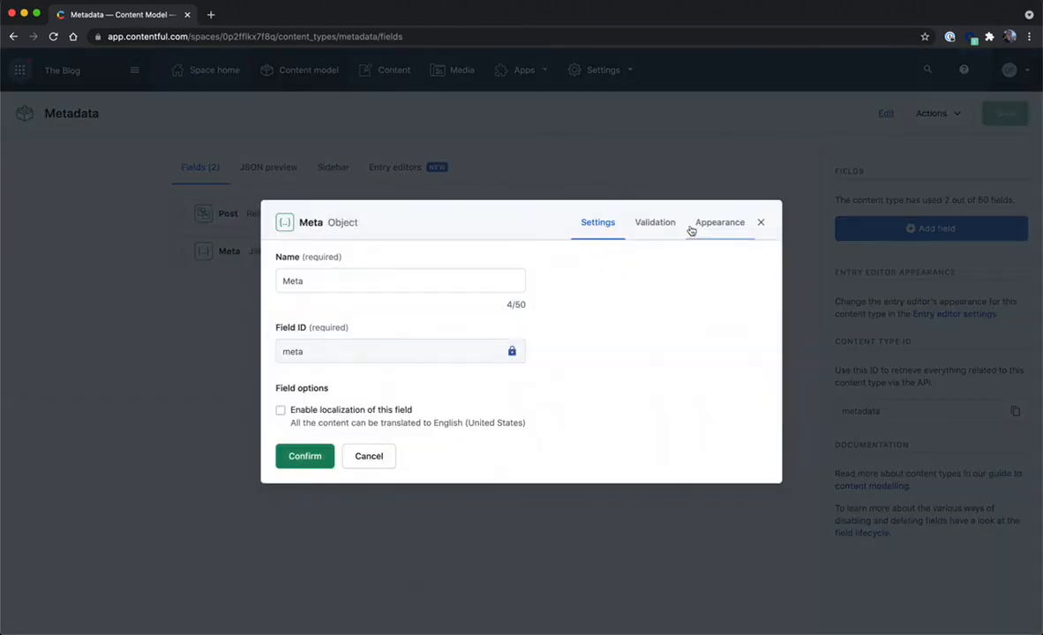
click(719, 222)
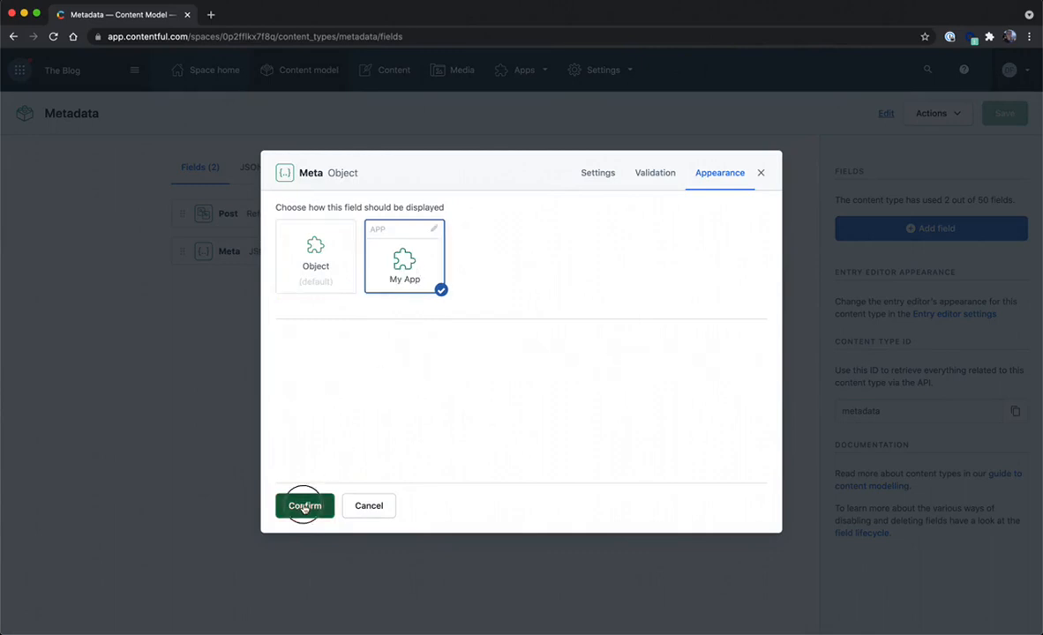
click(304, 506)
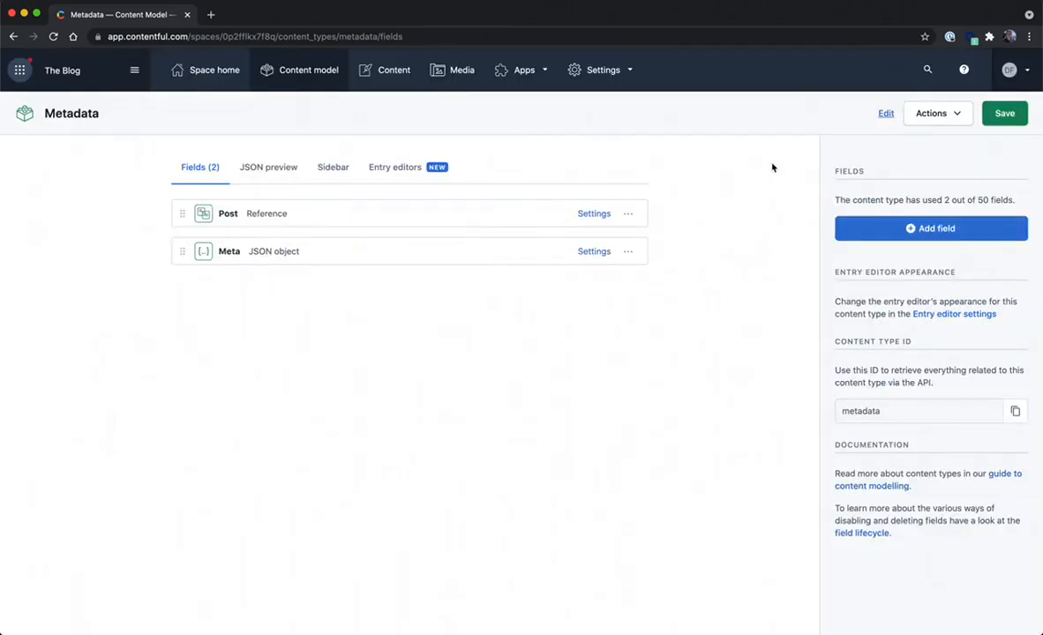
click(1004, 113)
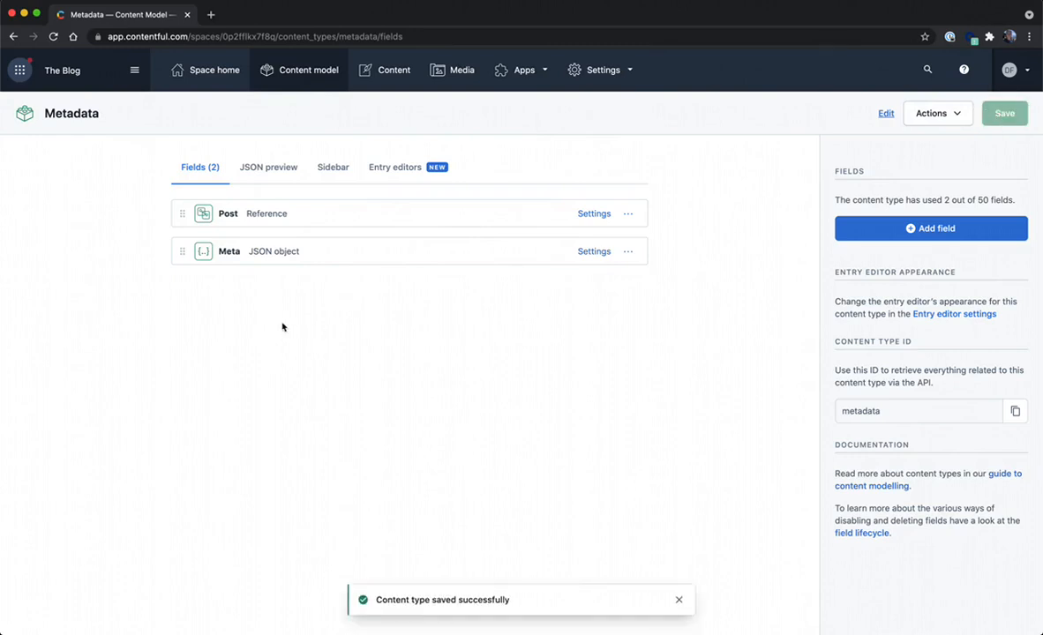
click(393, 69)
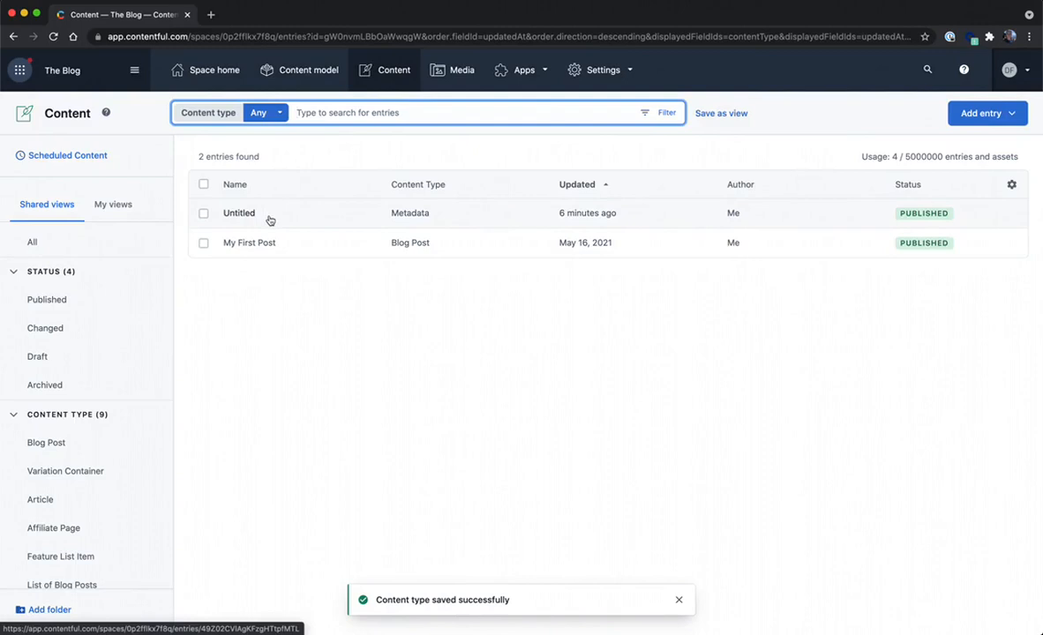
Open the Untitled Metadata entry from the content entries list.
click(239, 213)
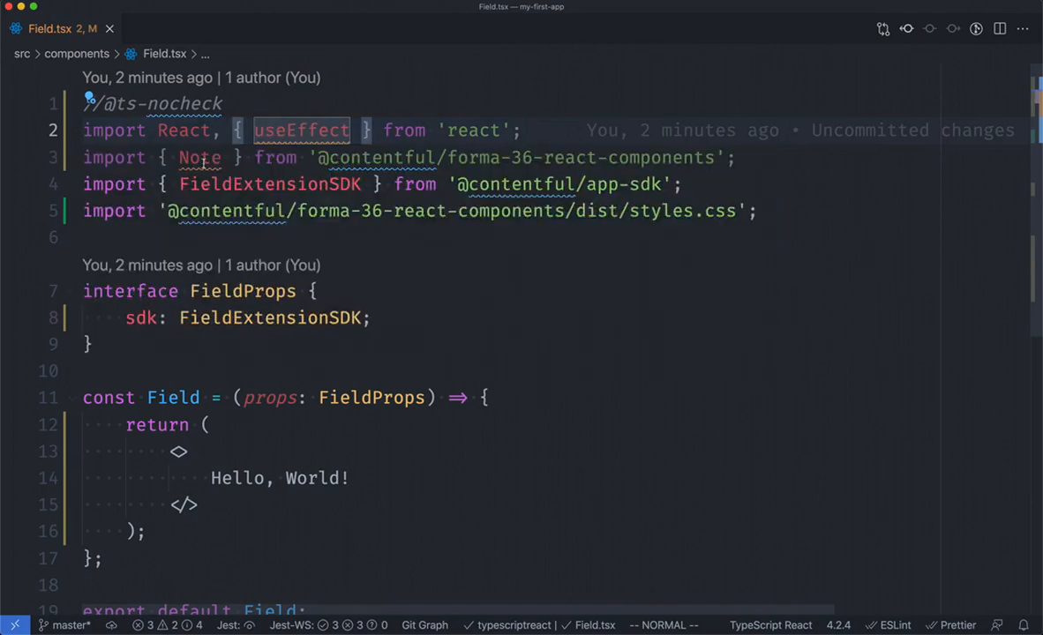
mouse_move(200, 157)
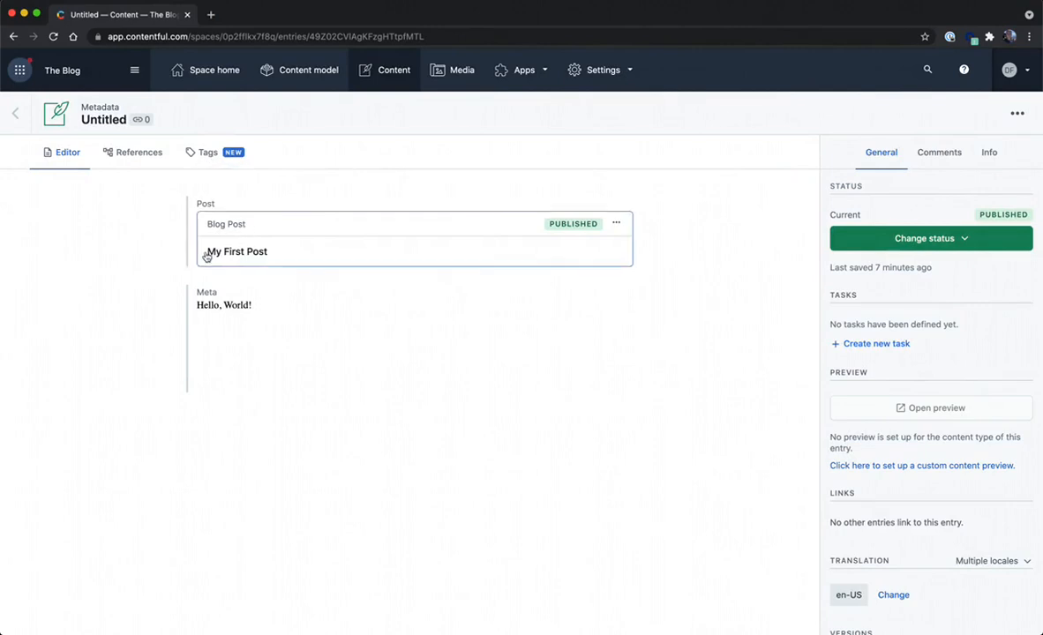
mouse_move(206, 255)
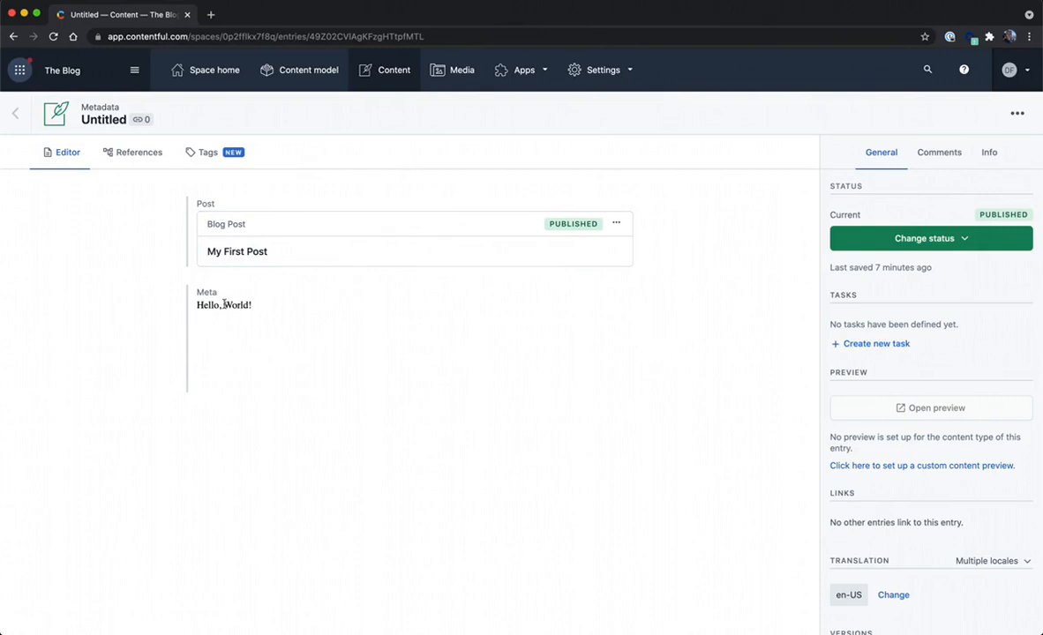
Confirm the Meta field shows Hello, World!, then return to Visual Studio Code.
key(cmd+tab)
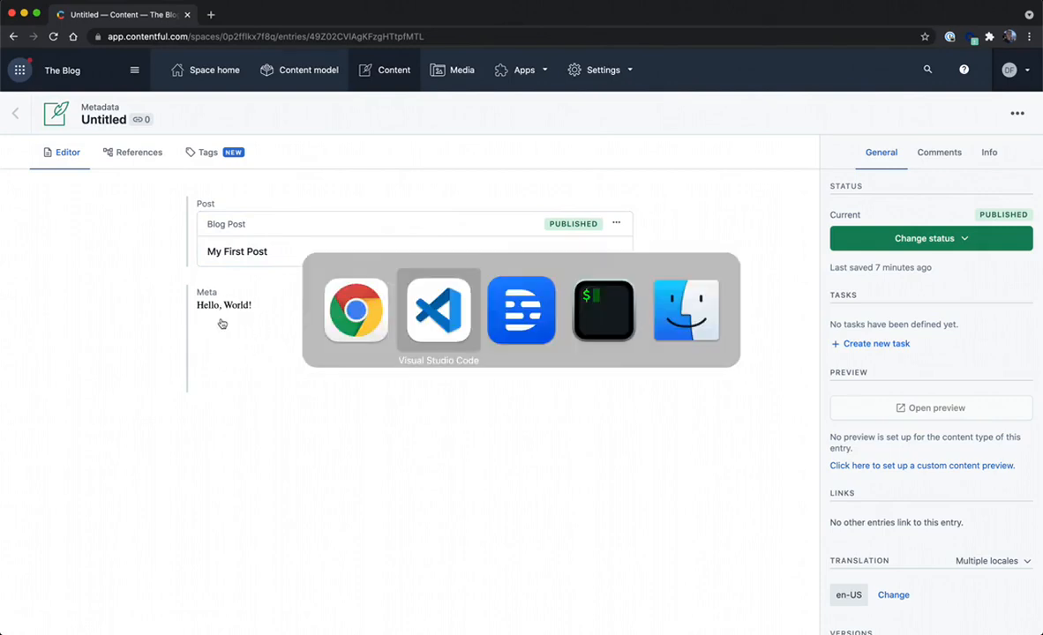
Add a useEffect calling props.sdk.window.startAutoResizer() before the return in Field.tsx.
click(438, 310)
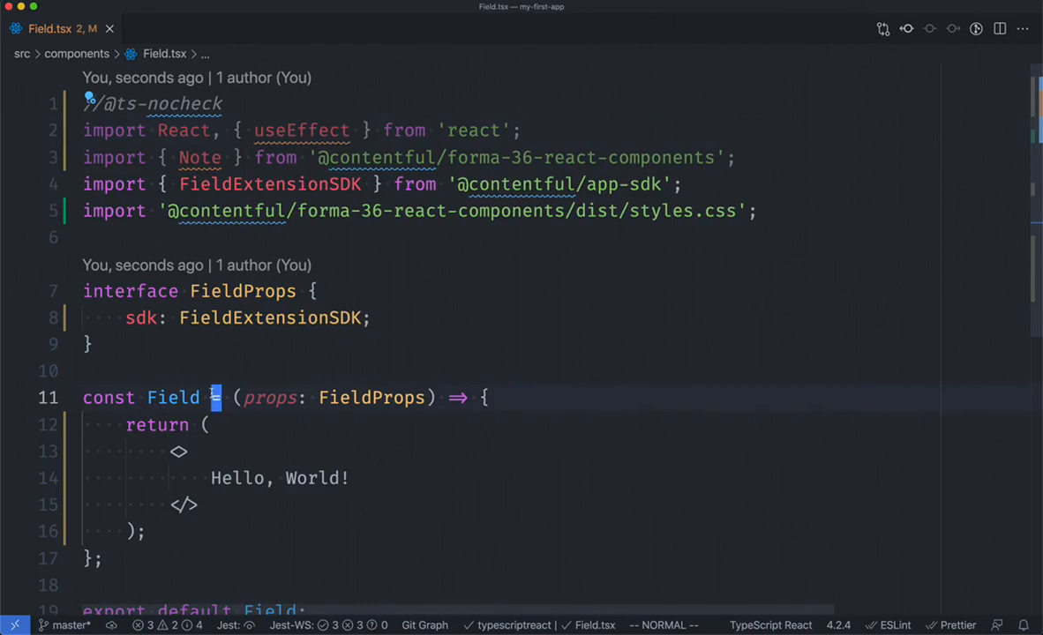
text(useEffect(() => {)
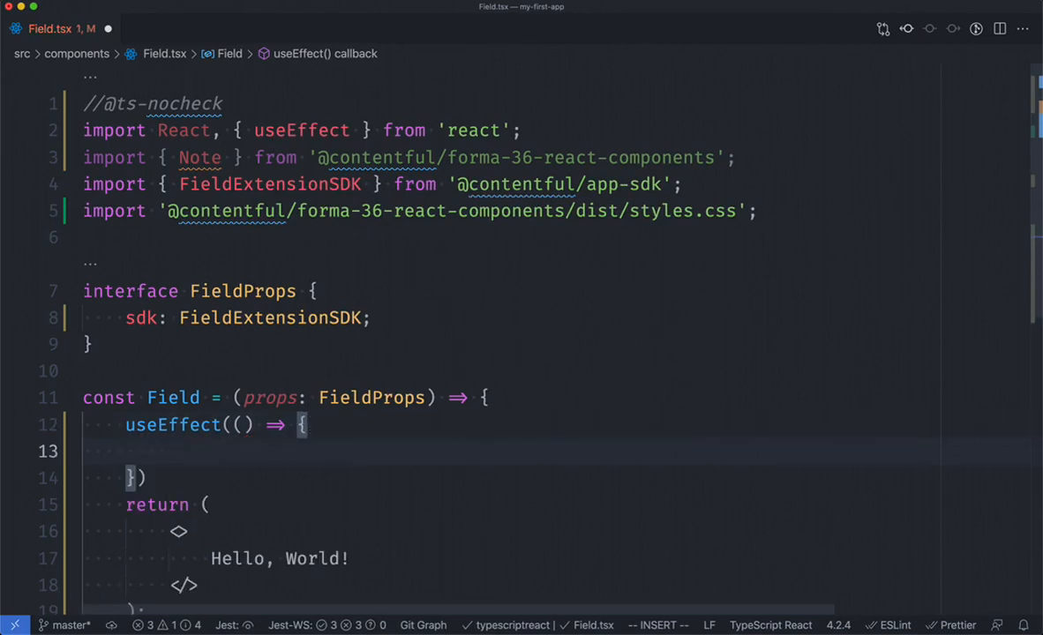
text(props.sd)
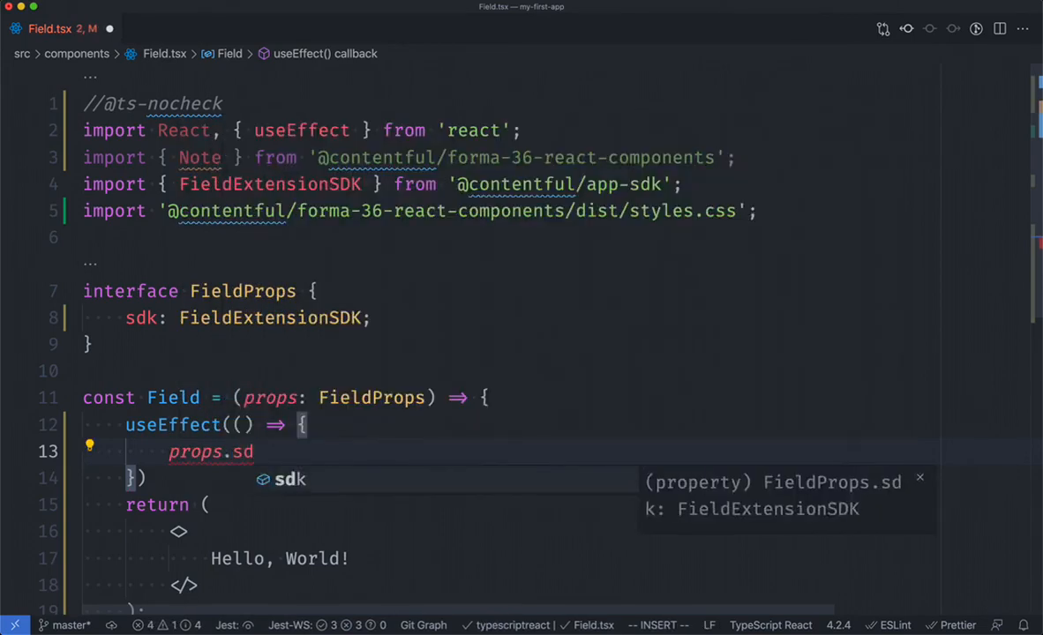
text(k.window)
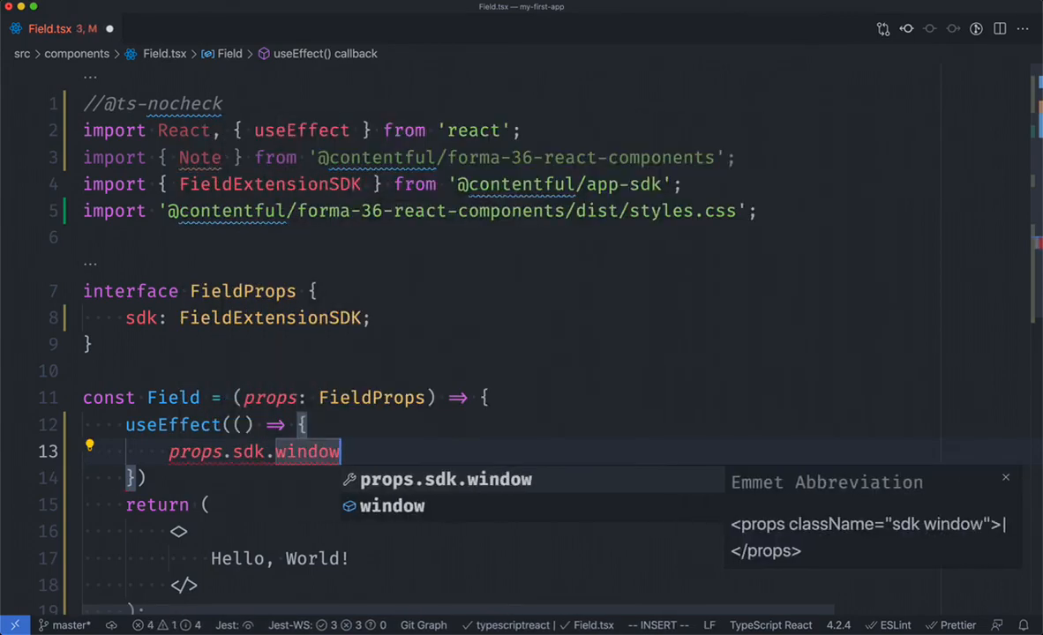
text(.startAutoResizer())
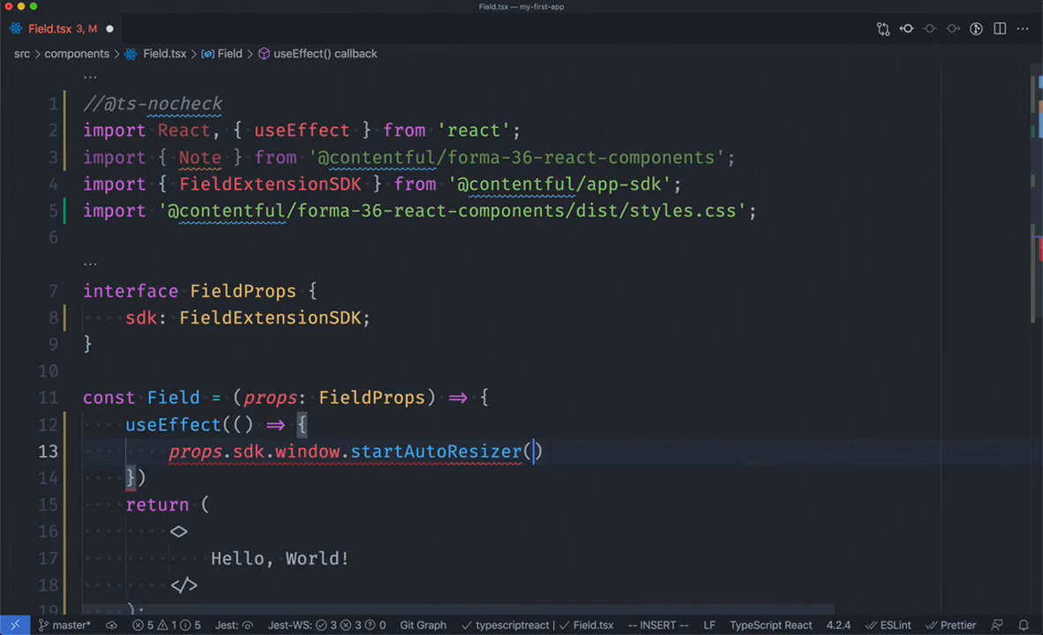
text(;)
click(558, 479)
text(;)
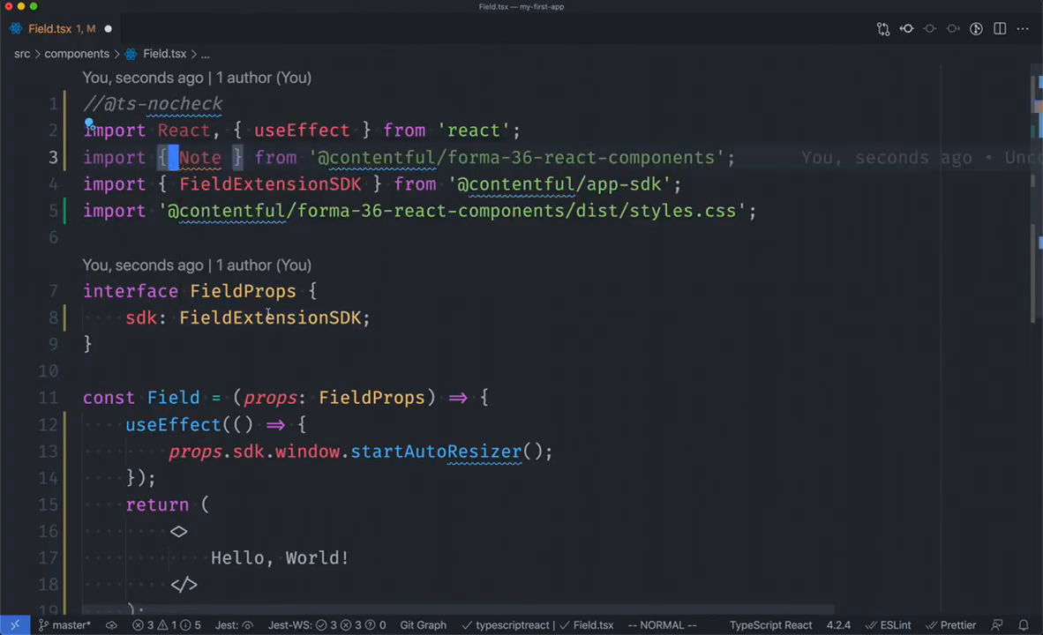
Add <Note>Character Count: 0</Note> above Hello, World! in the Field fragment.
scroll(down, 3)
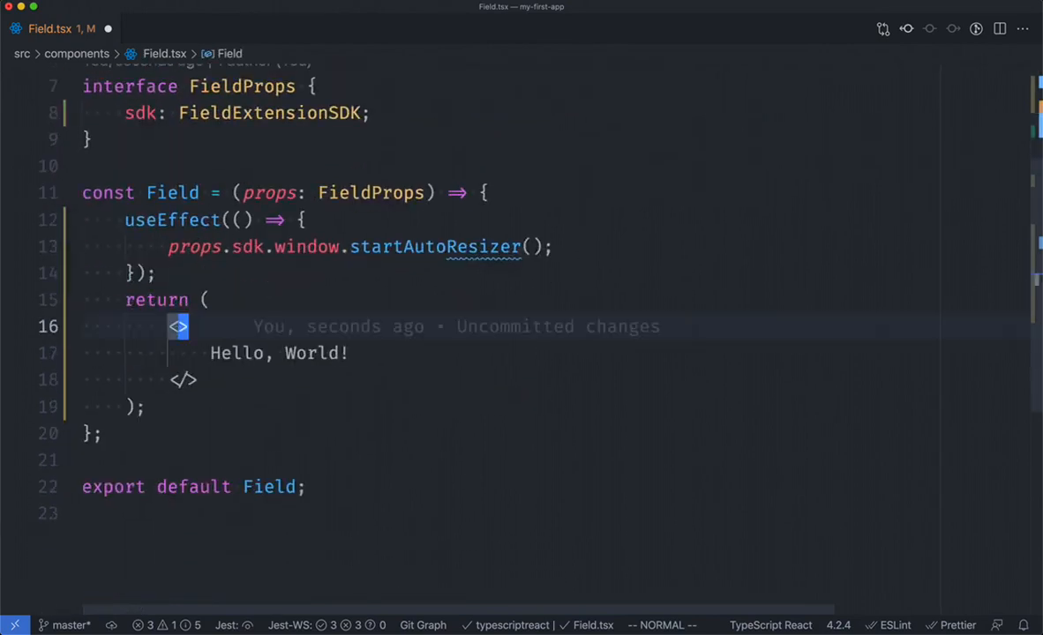
text(<Note></Note>)
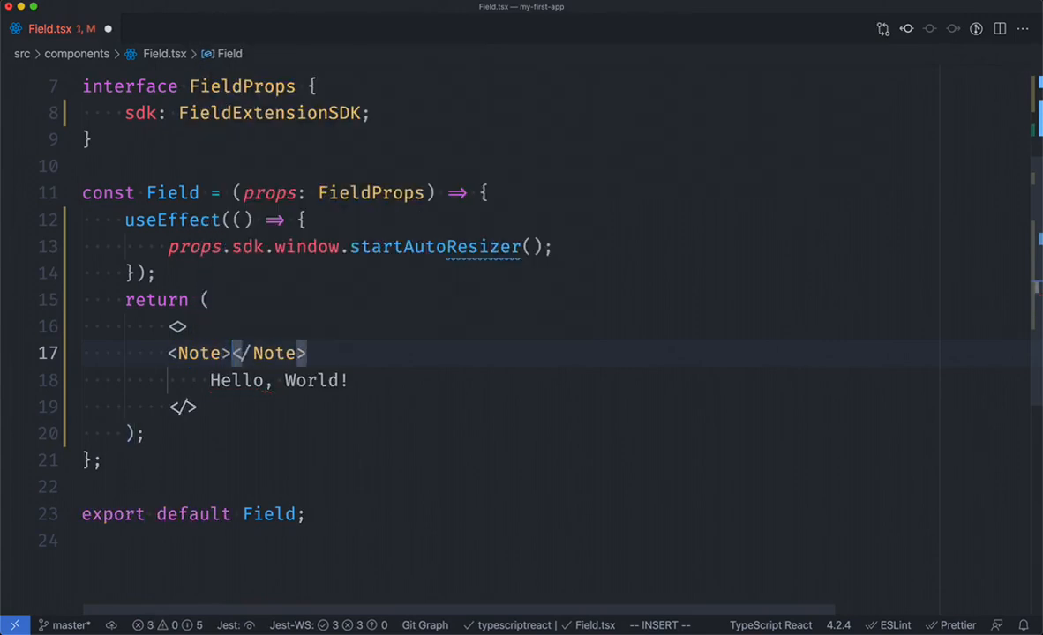
key(Enter)
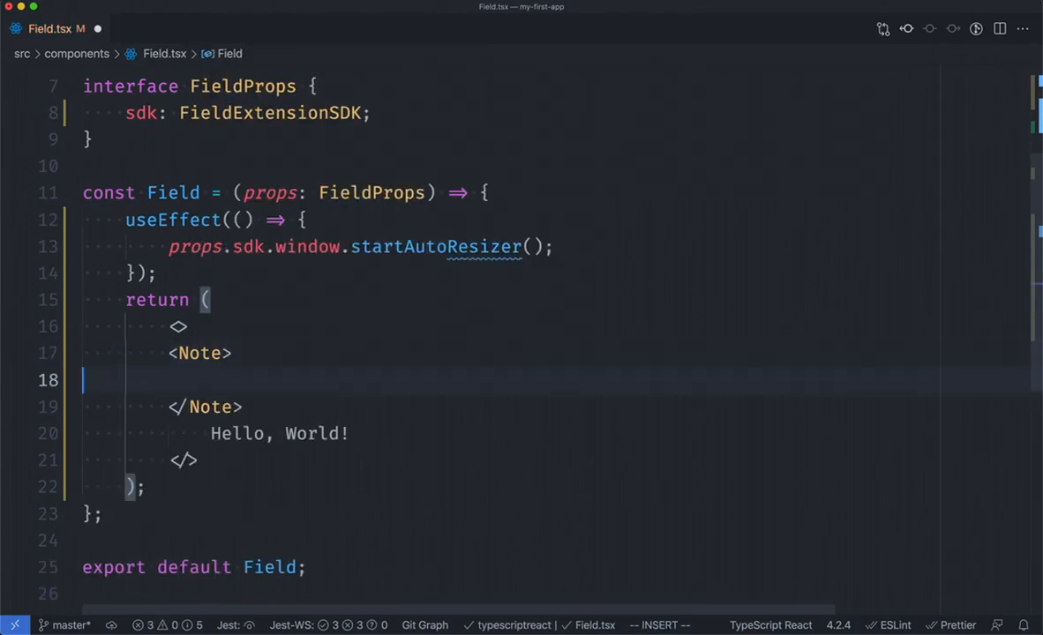
text(Character Count: 0)
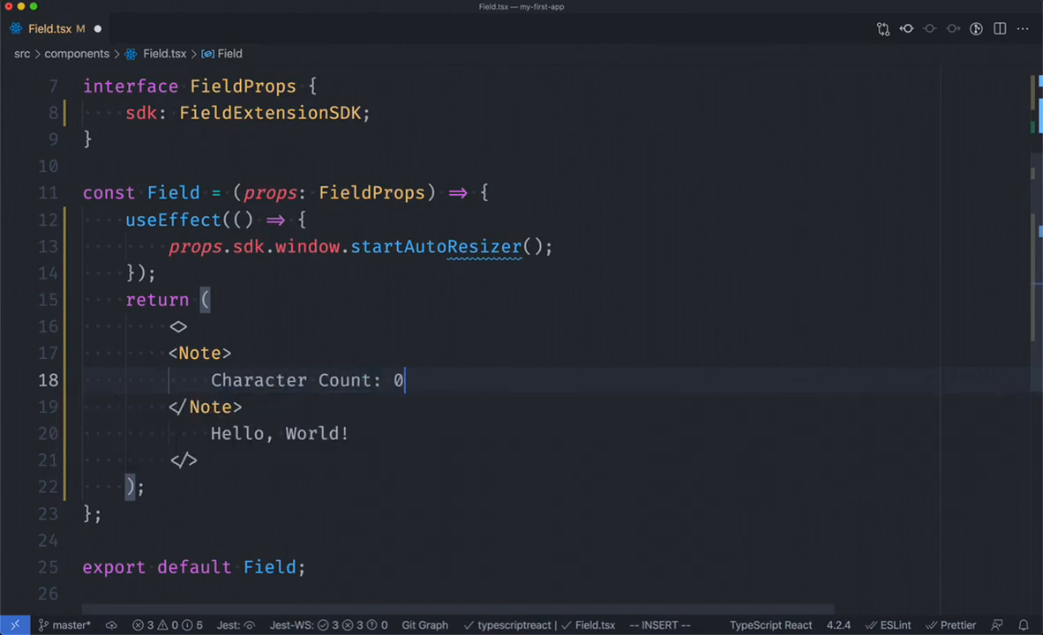
key(Escape)
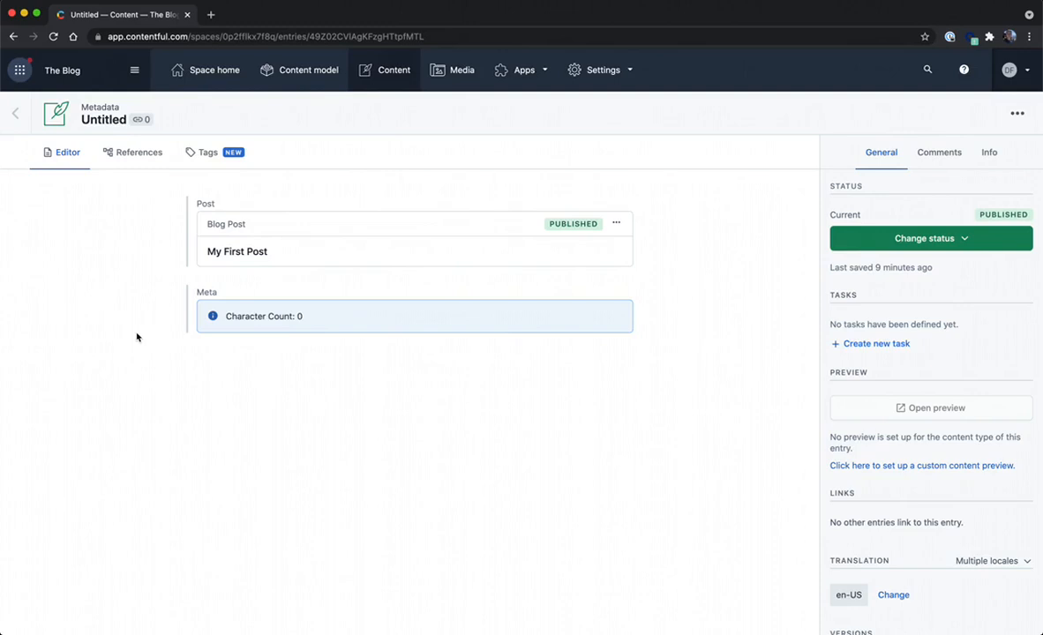
mouse_move(139, 335)
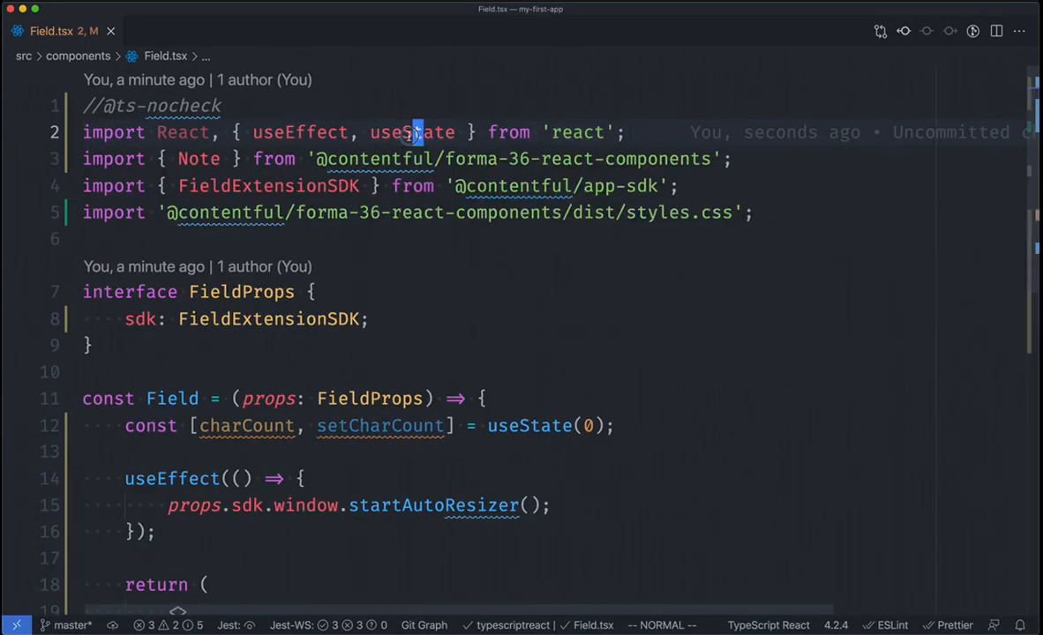
double_click(412, 132)
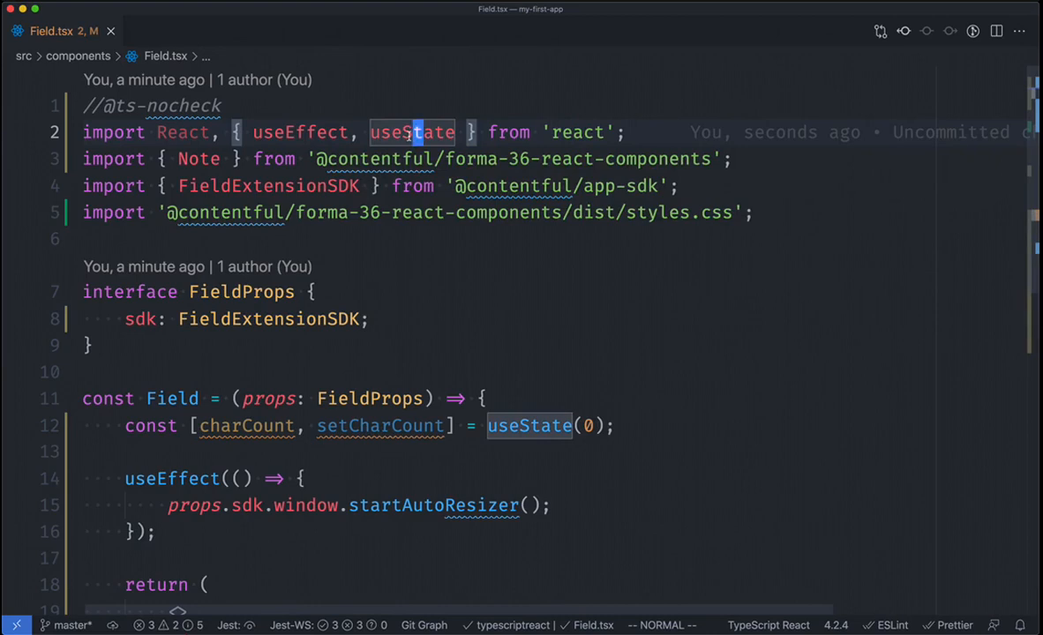
scroll(down, 3)
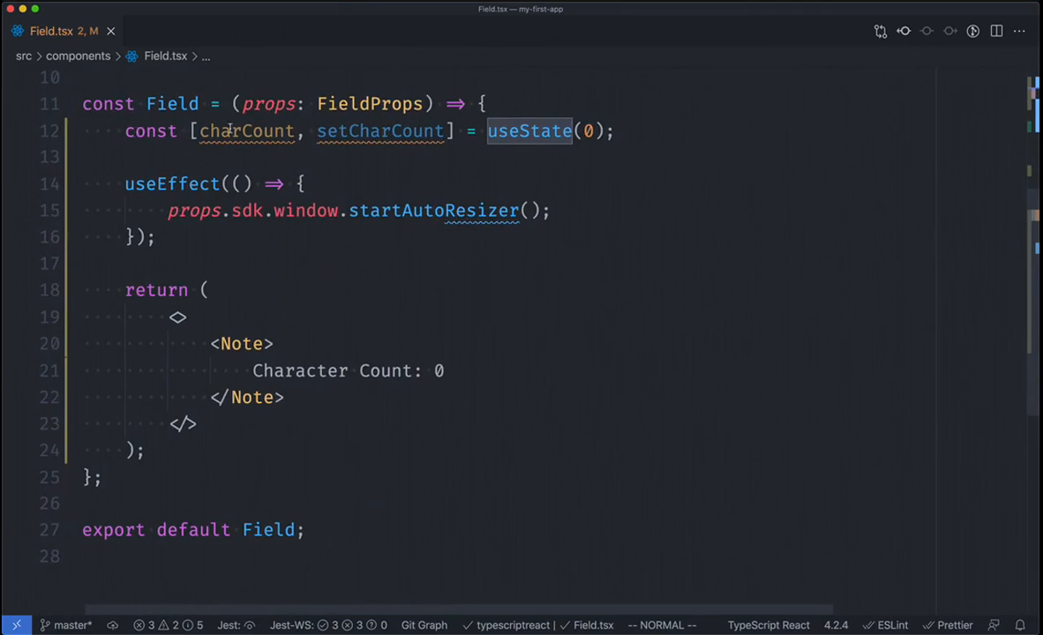
mouse_move(250, 130)
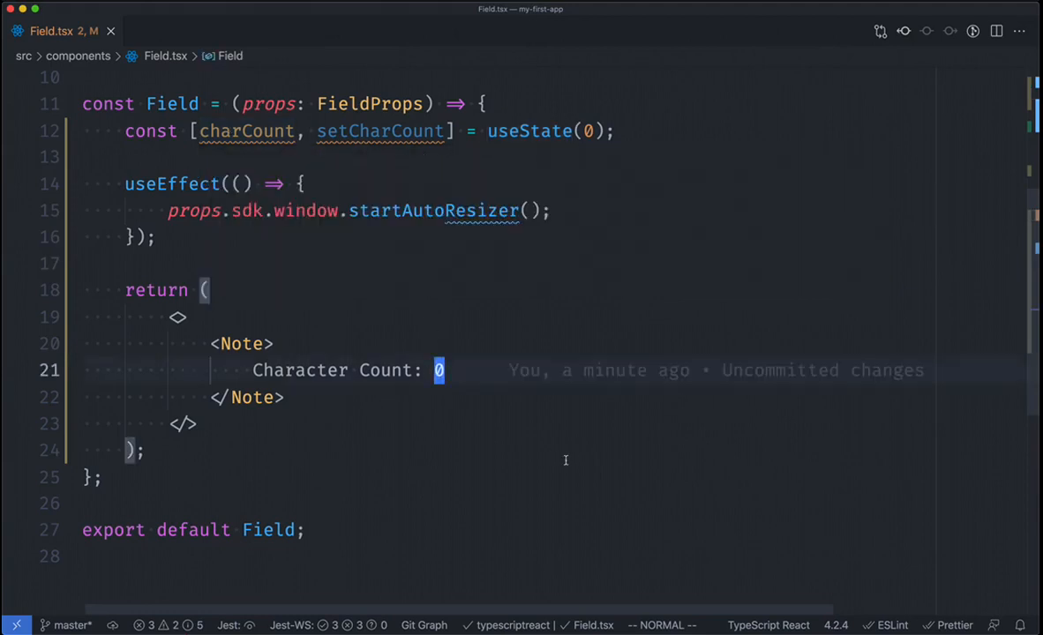
Replace the Note's fixed 0 with {charCount}.
text({})
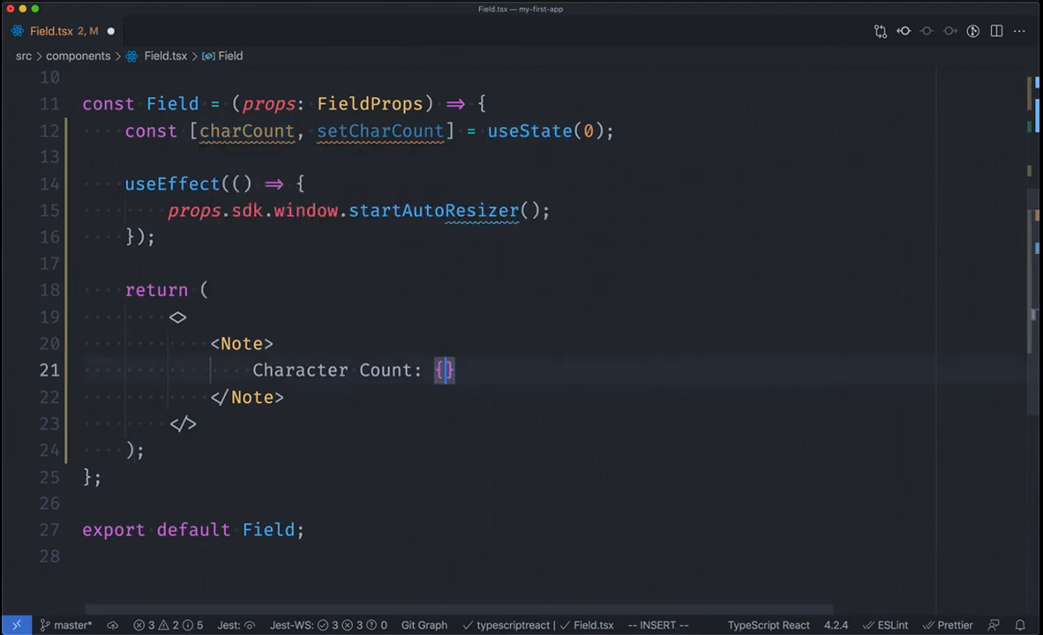
text(charCount)
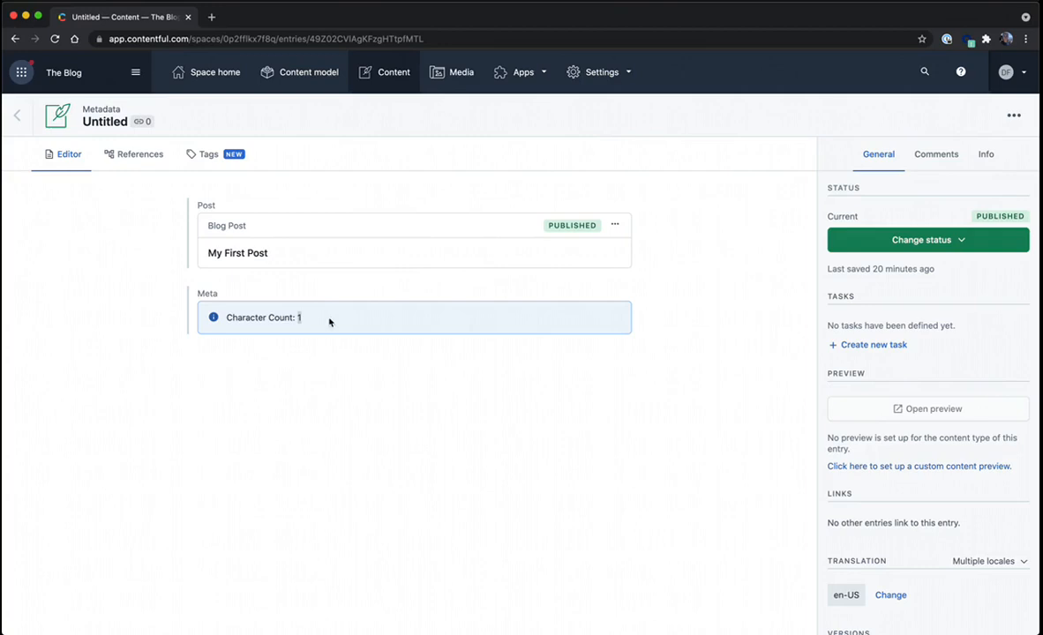
mouse_move(335, 374)
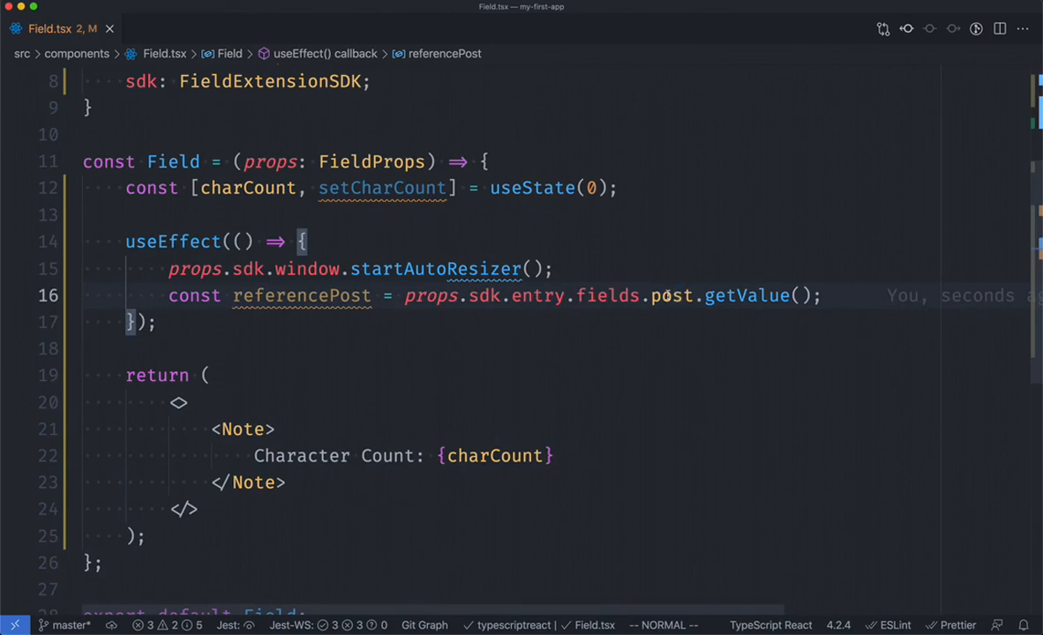
Add console.log(referencePost) after reading the post field, and save Field.tsx.
text(console.log(referencePost))
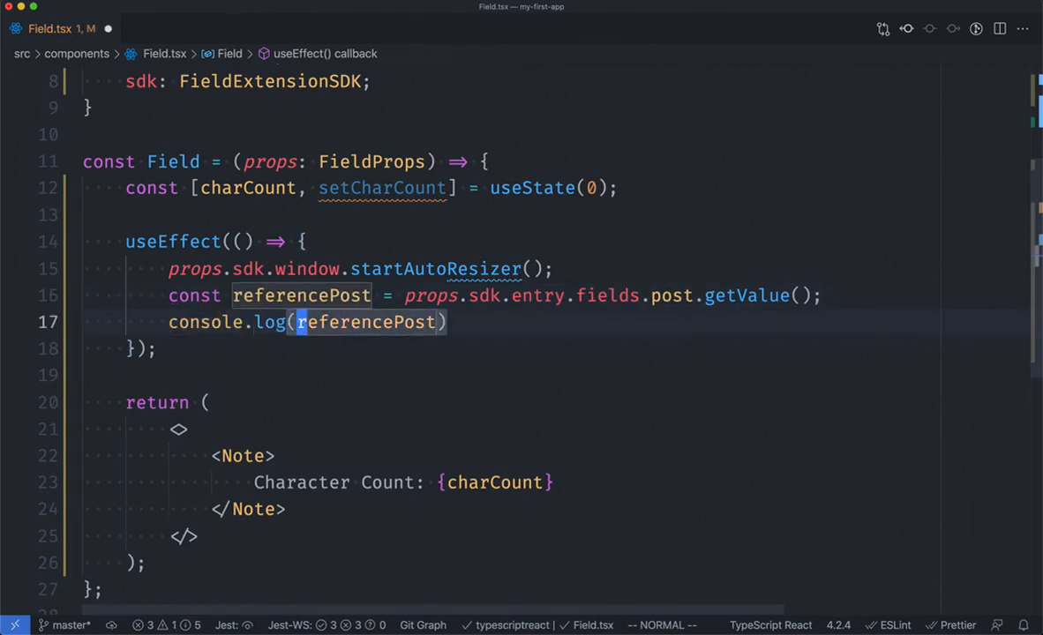
key(cmd+tab)
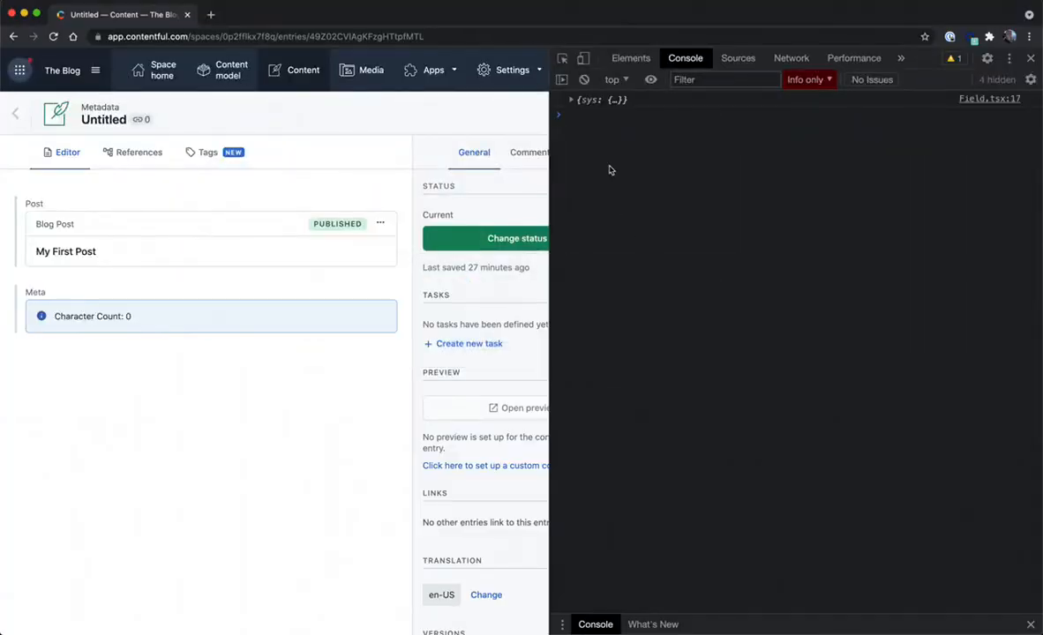
mouse_move(573, 104)
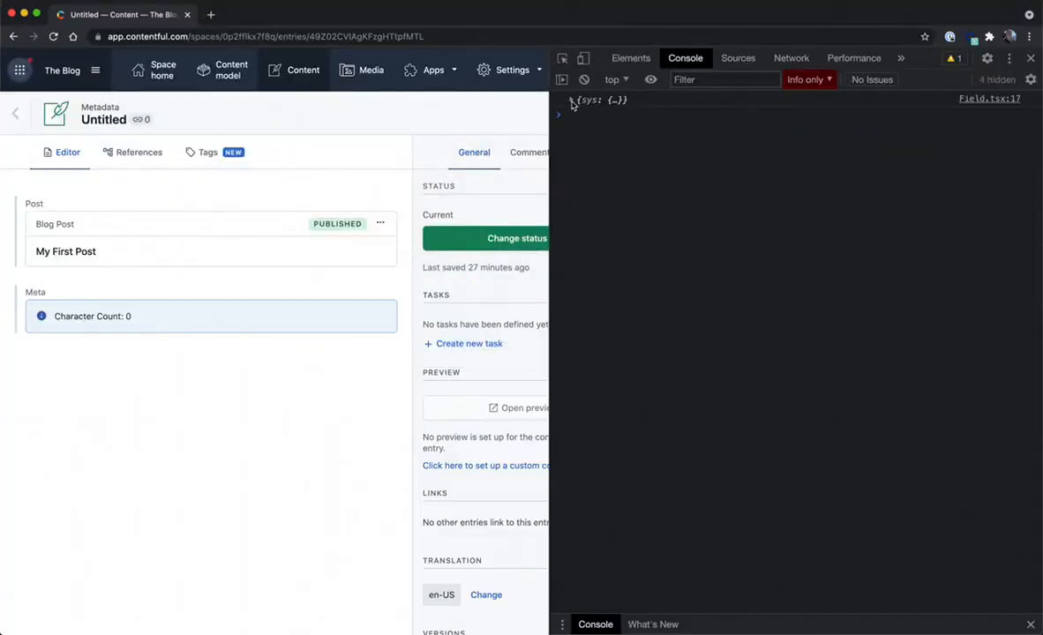
Expand the logged {sys: {…}} object and its sys to reveal the Entry id.
click(559, 100)
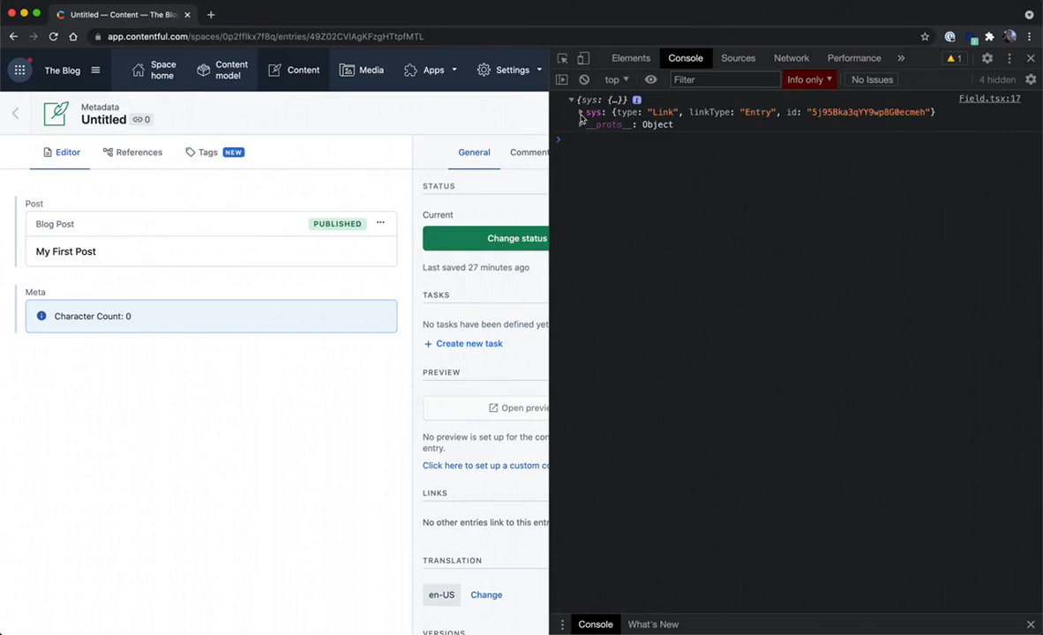
click(581, 112)
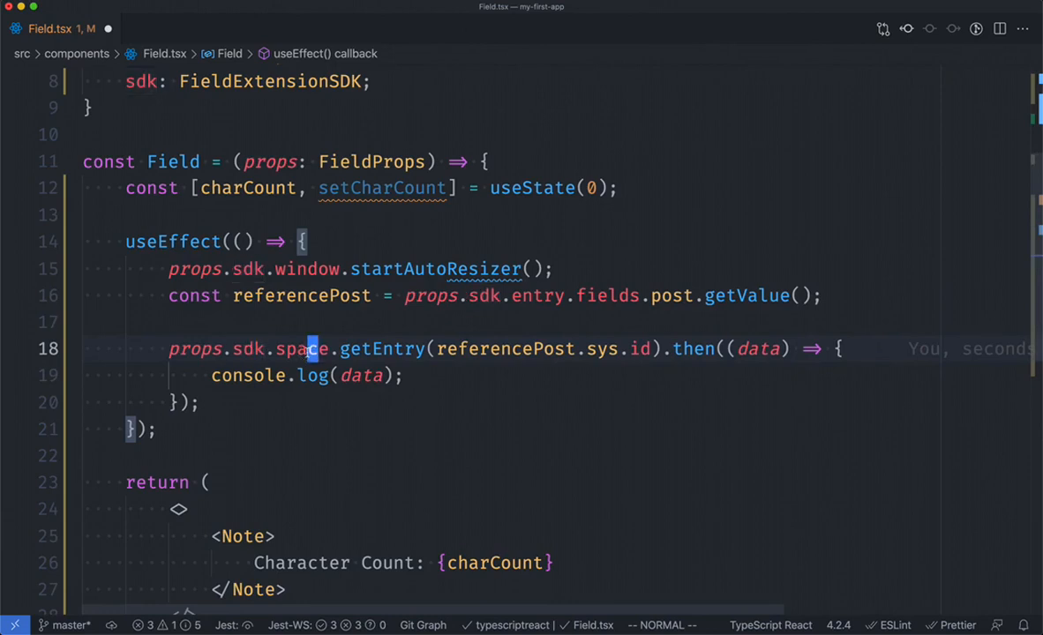
Highlight the getEntry(referencePost.sys.id) call logging fetched data, then switch to the browser.
double_click(302, 349)
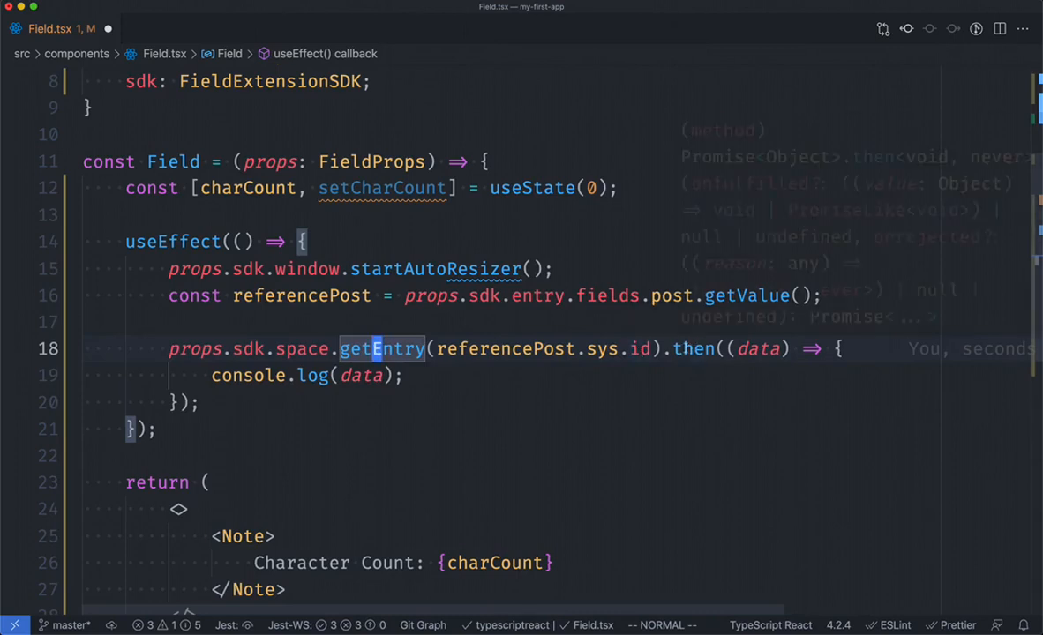
mouse_move(432, 380)
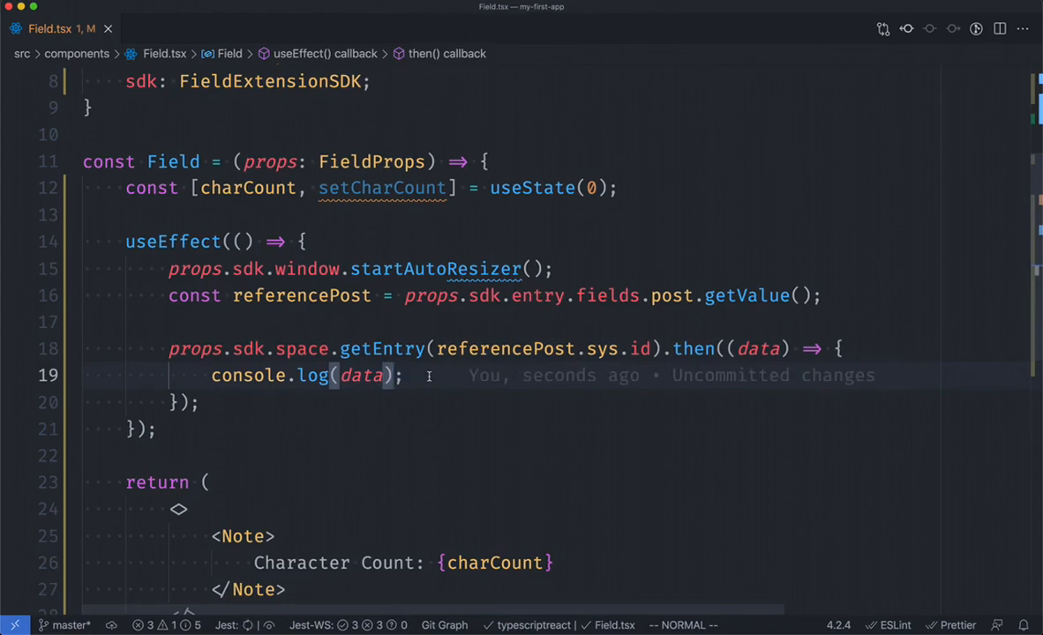
key(cmd+tab)
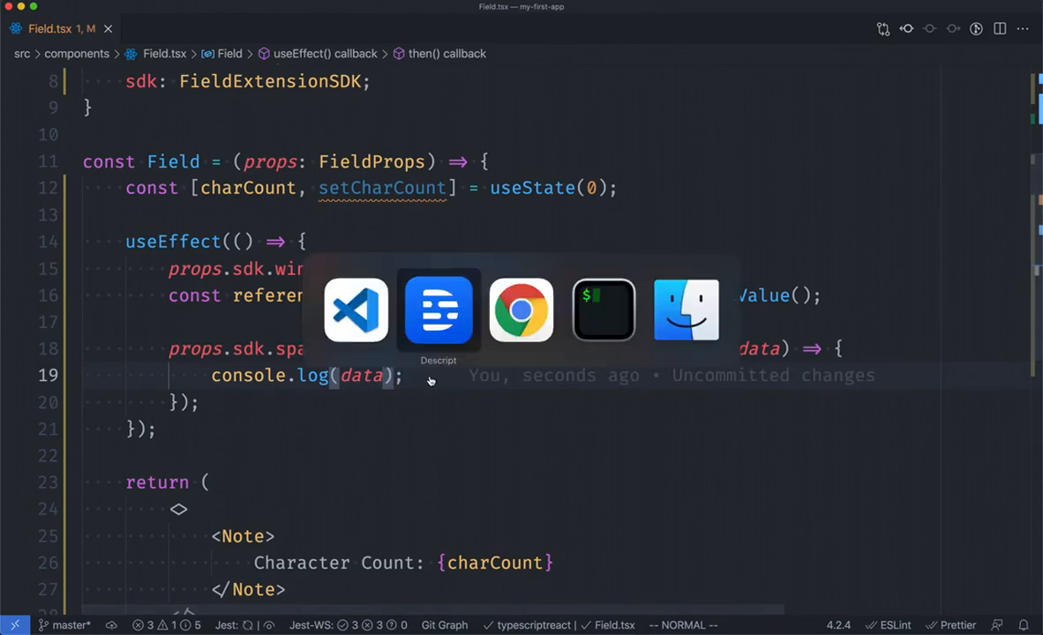
In Chrome's Console, expand the logged blog post entry and its fields object.
click(521, 310)
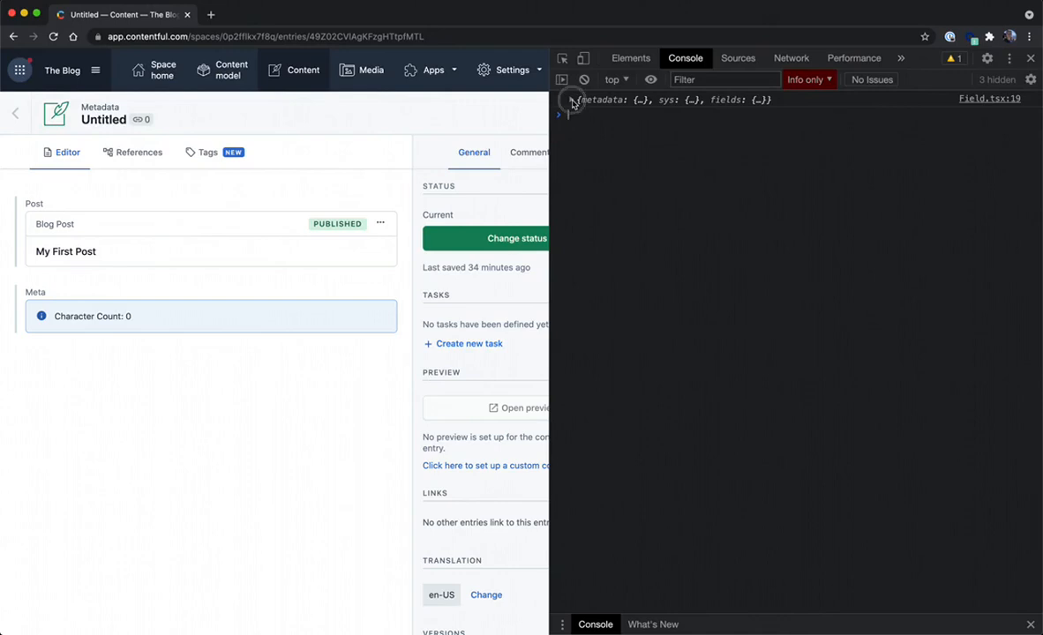
click(571, 99)
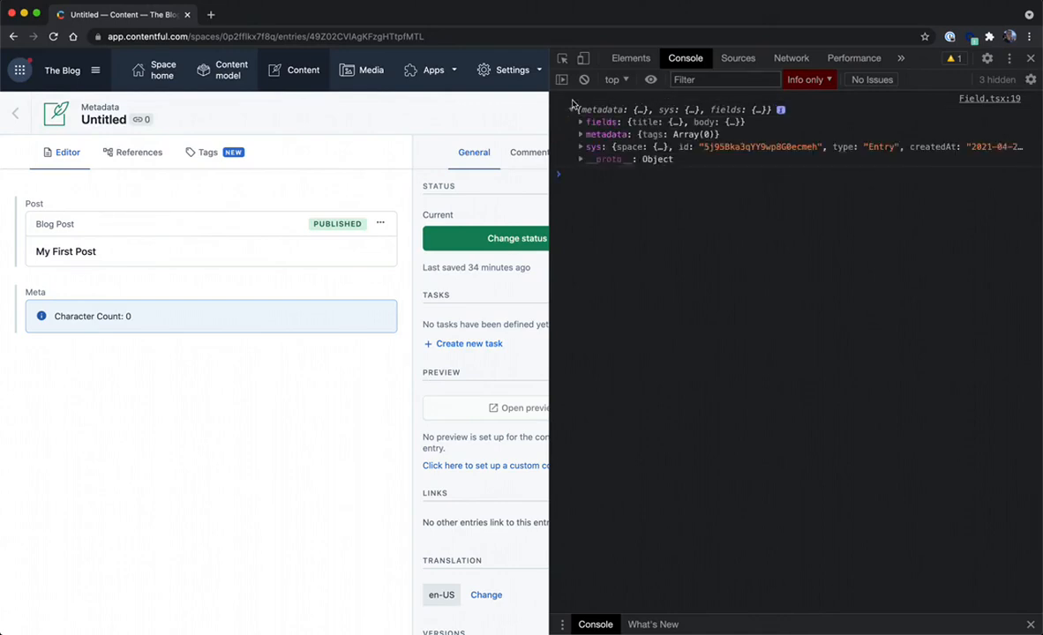
click(581, 122)
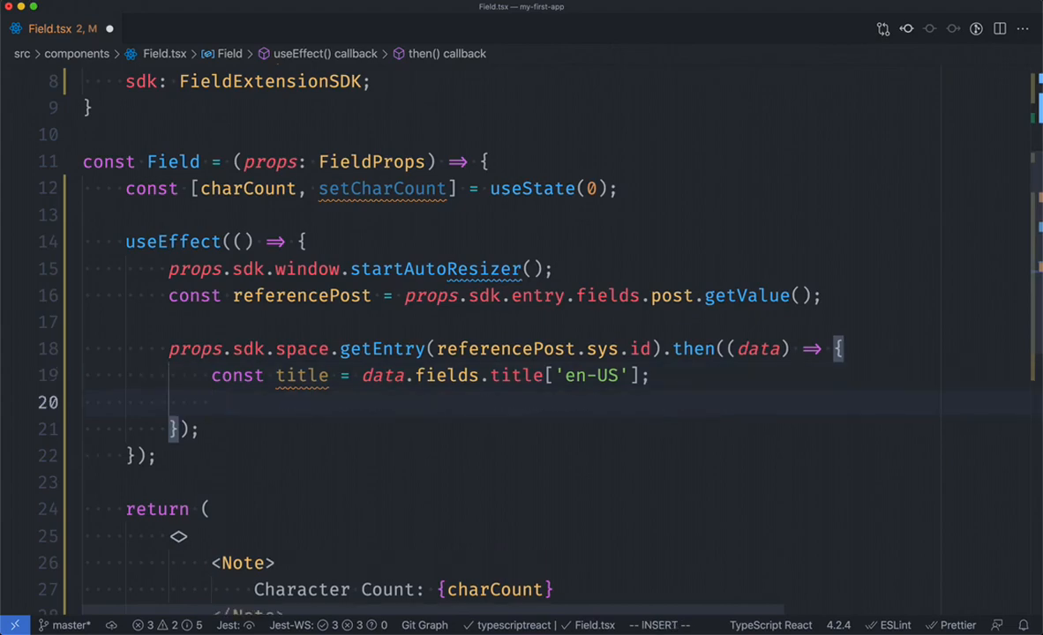
Add setCharCount(title.length) in the getEntry callback to count the title's characters.
text(setChar)
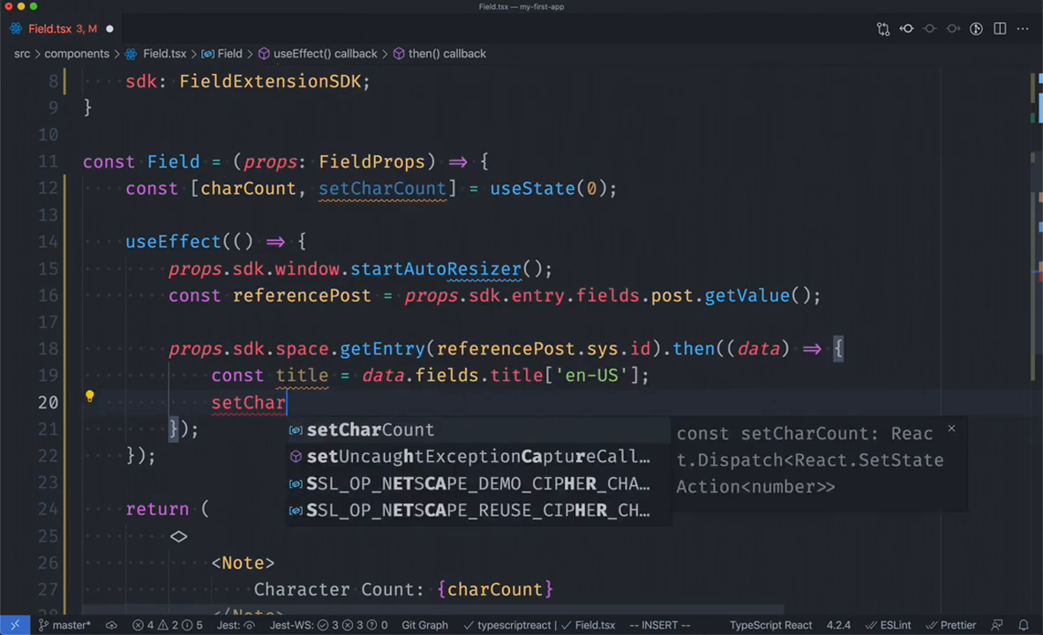
text(Count(t)
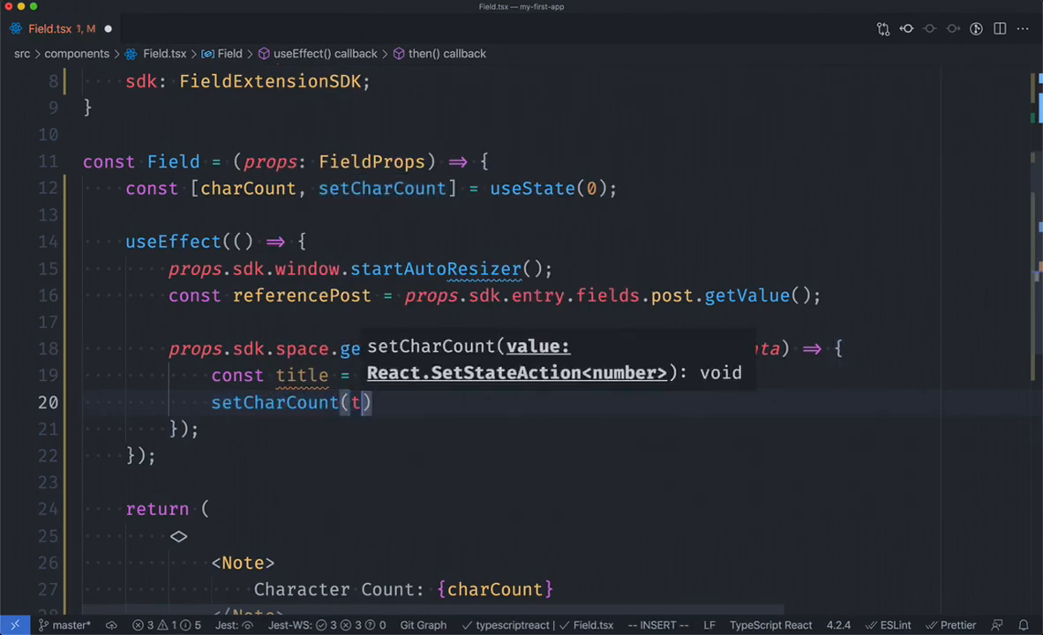
text(itle.length)
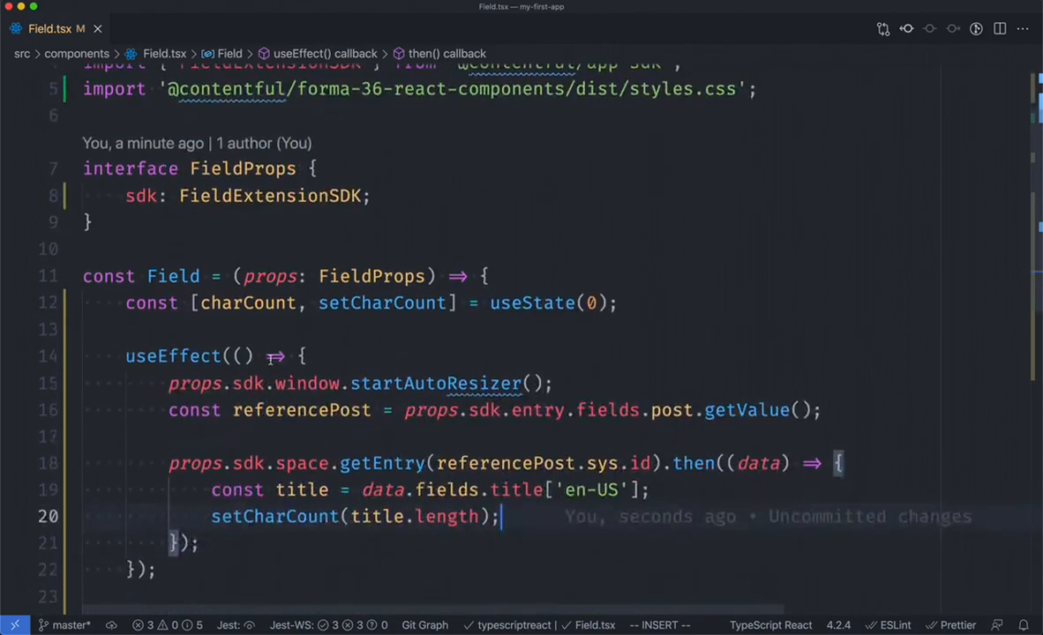
Review the finished useEffect, highlighting the charCount state and the getEntry post fetch.
scroll(down, 3)
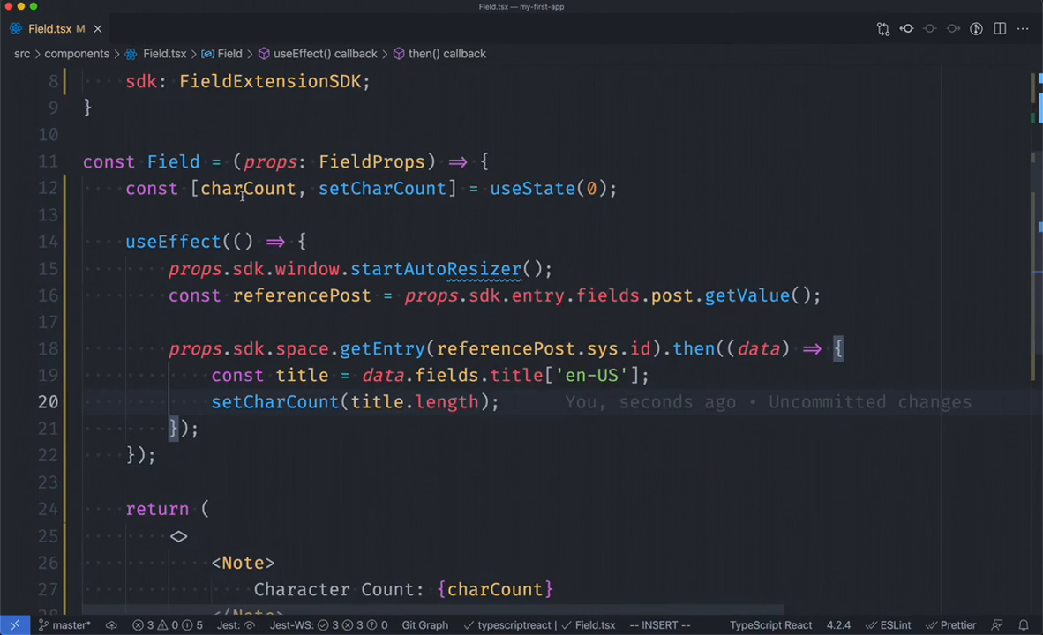
click(248, 188)
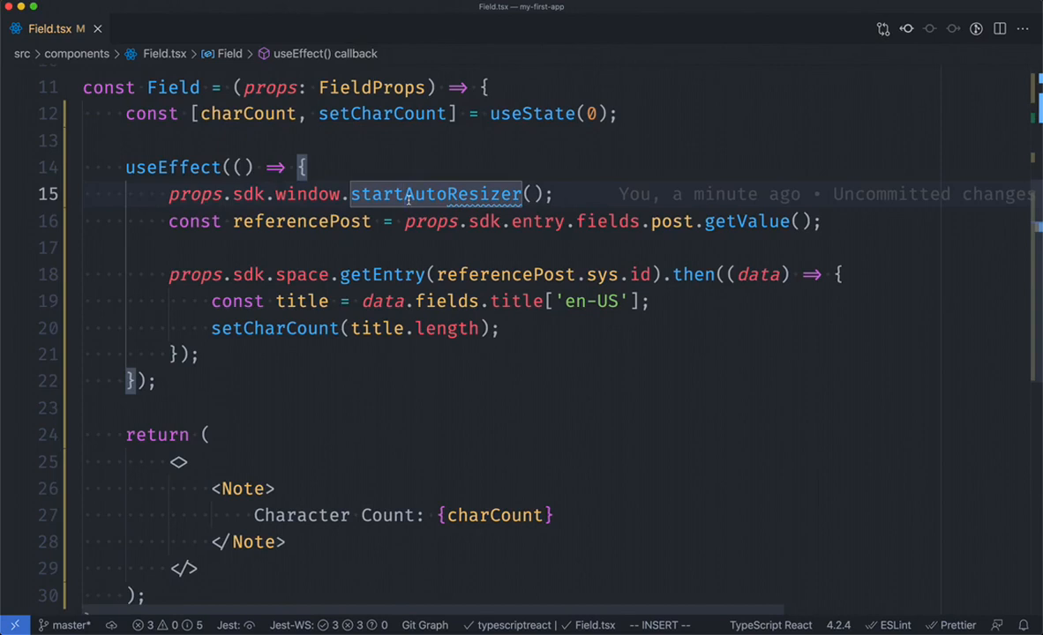
mouse_move(622, 226)
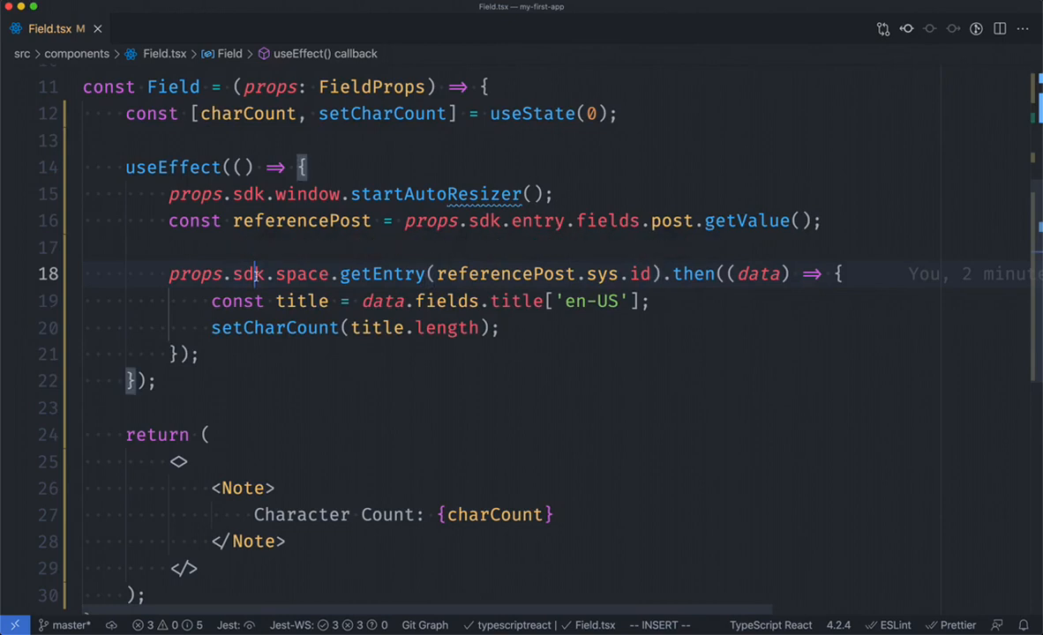
double_click(380, 274)
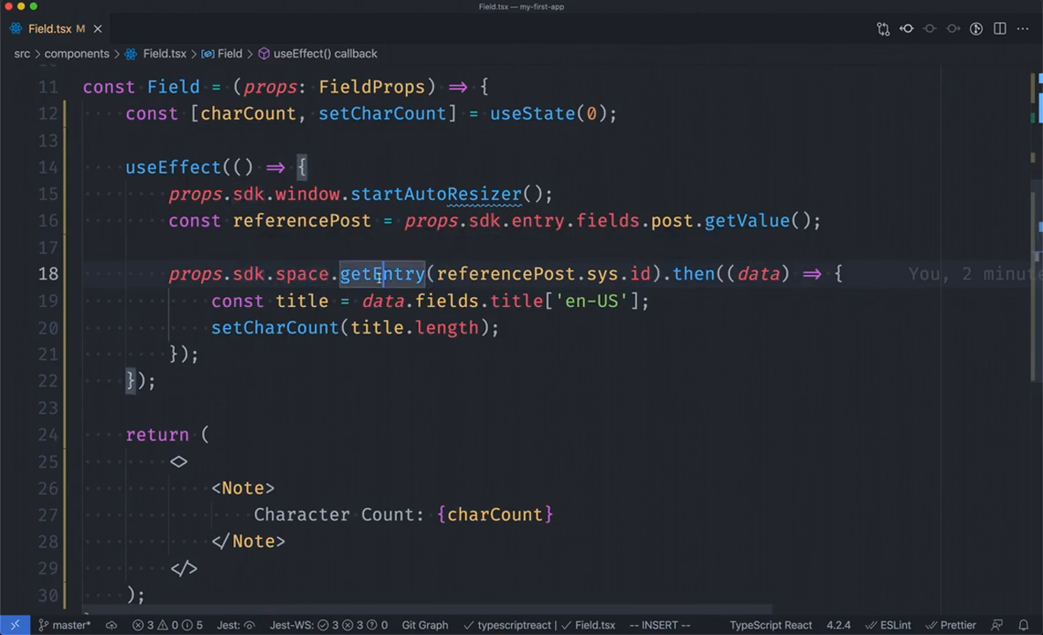